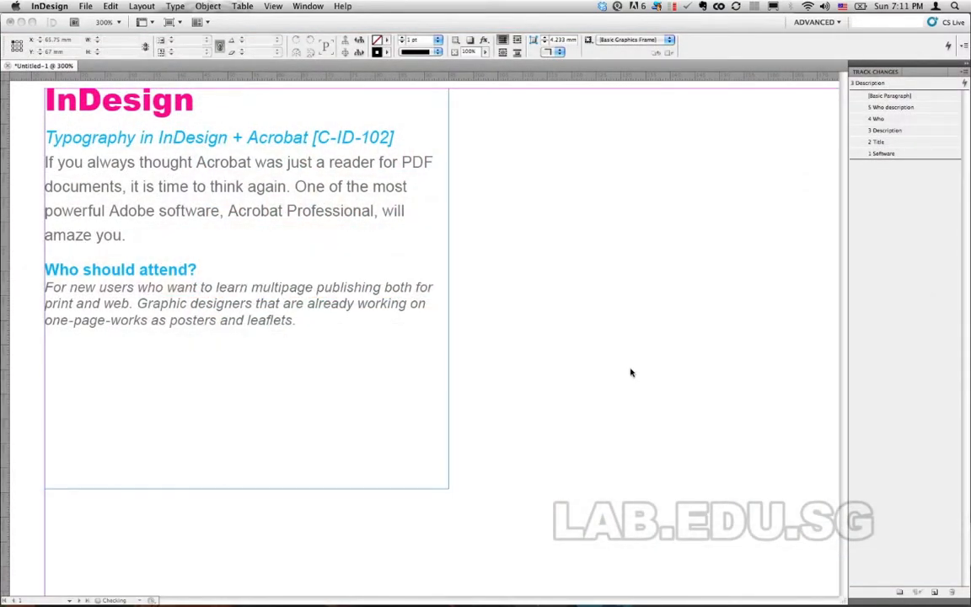
Draw a second text frame beside the existing one and type trial text 'Photos' and 'dhsaldk'
scroll(down, 3)
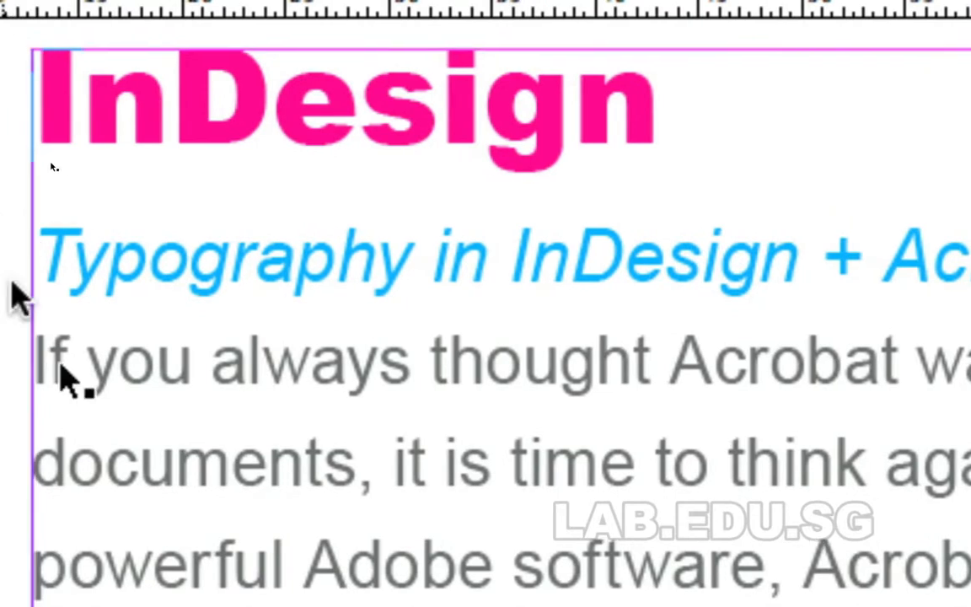
scroll(down, 3)
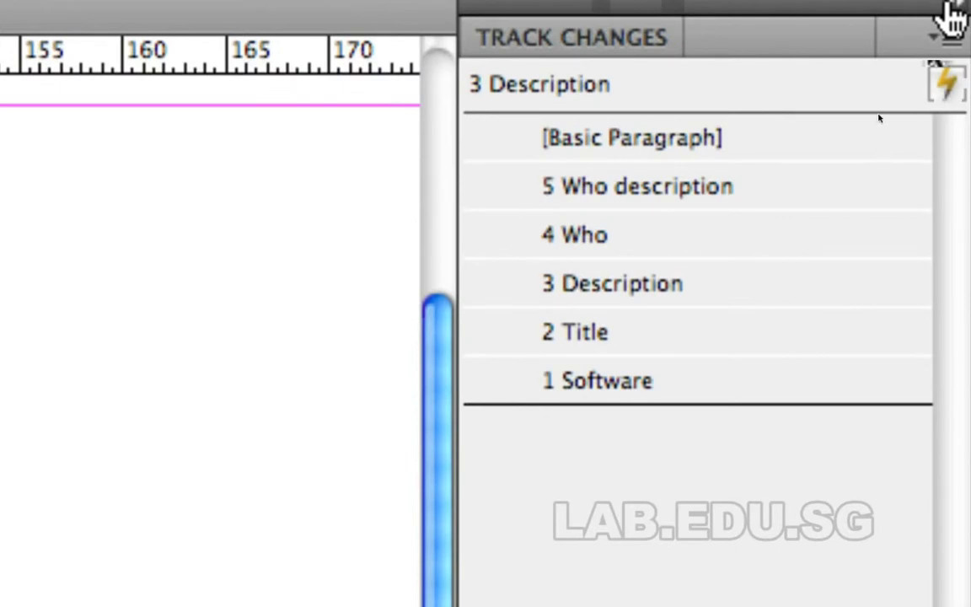
mouse_move(880, 149)
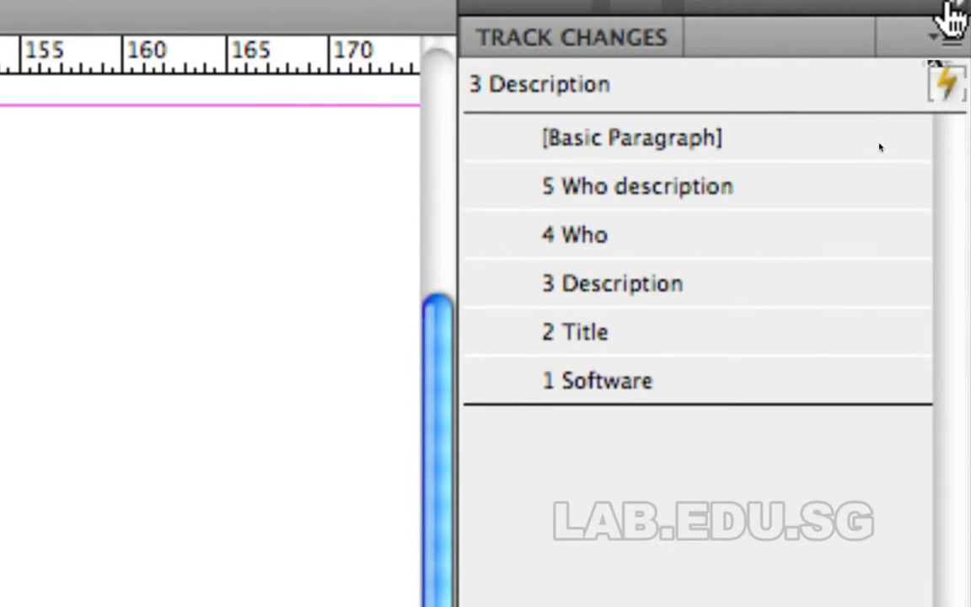
mouse_move(887, 113)
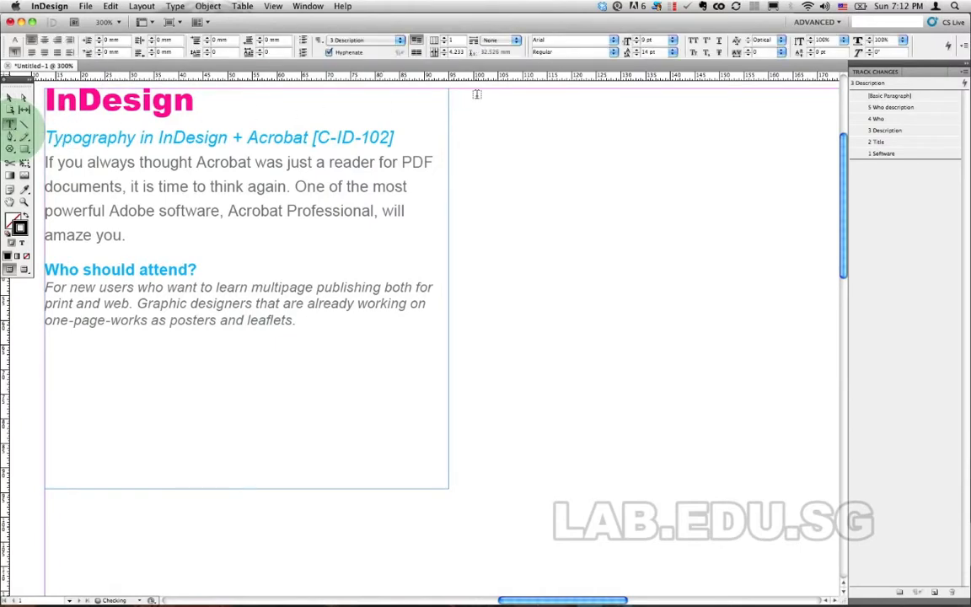
drag(459, 77, 673, 441)
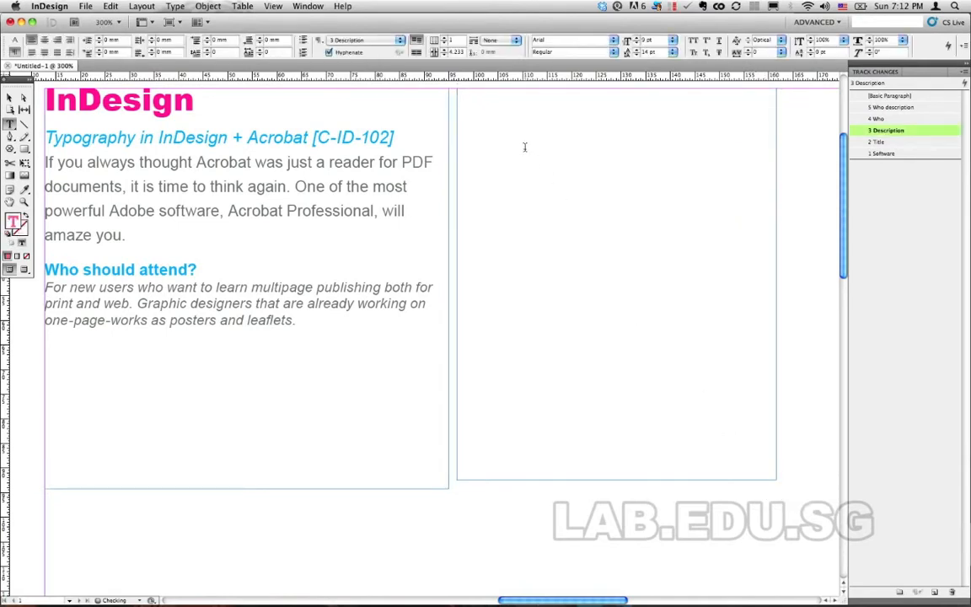
text(Photoshop)
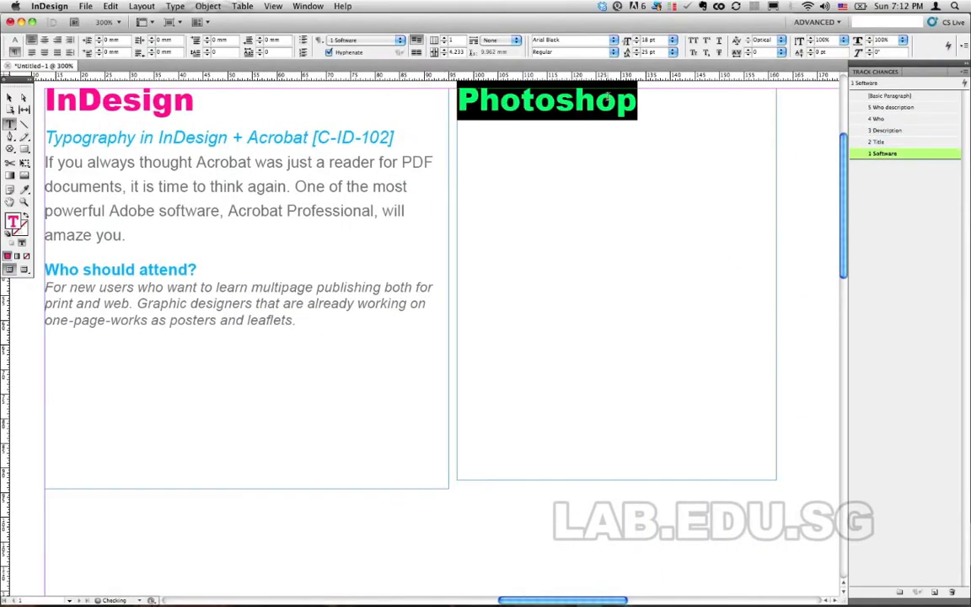
click(668, 132)
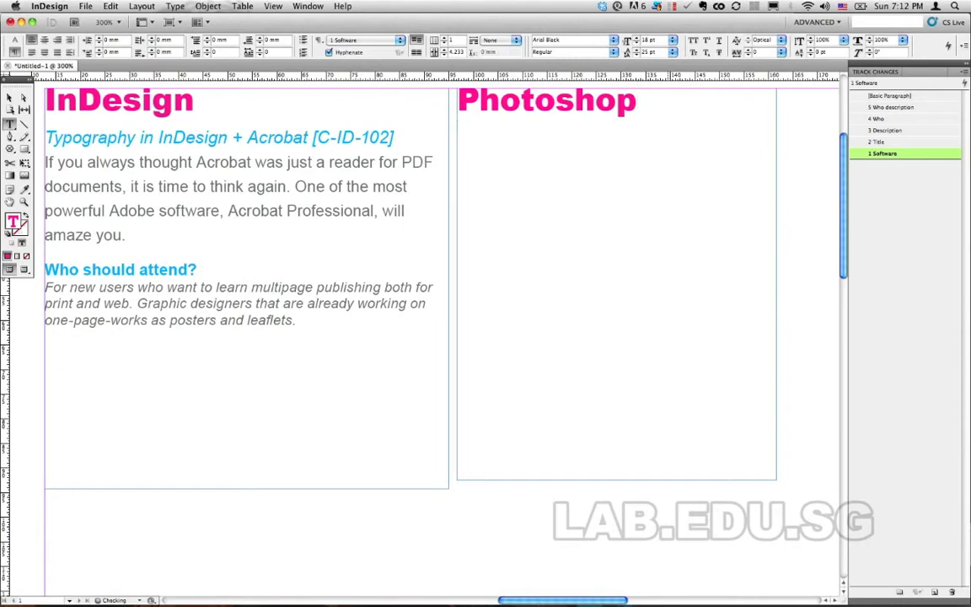
text(dhsaldk)
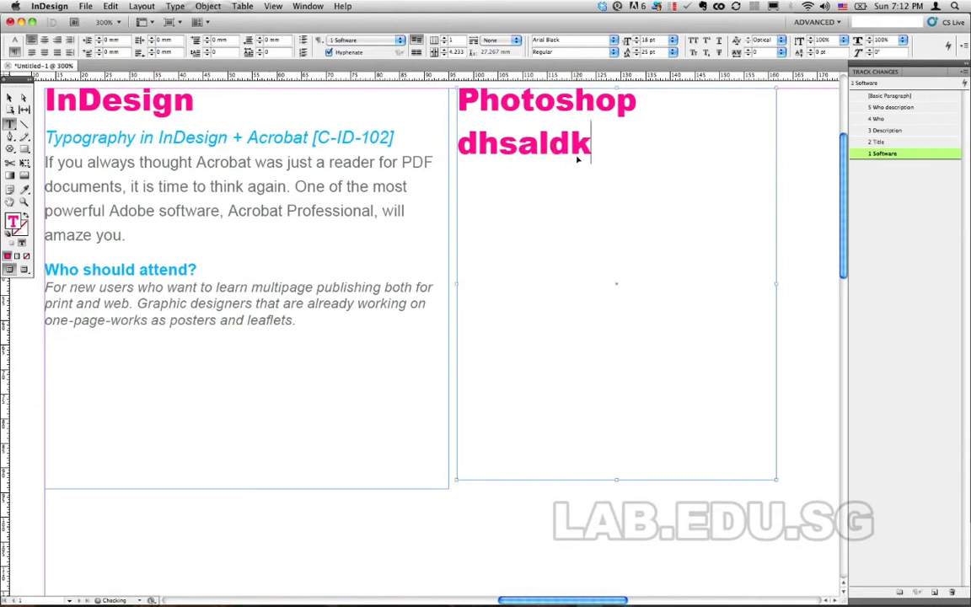
Undo the trial typing so the new frame is left empty
click(110, 7)
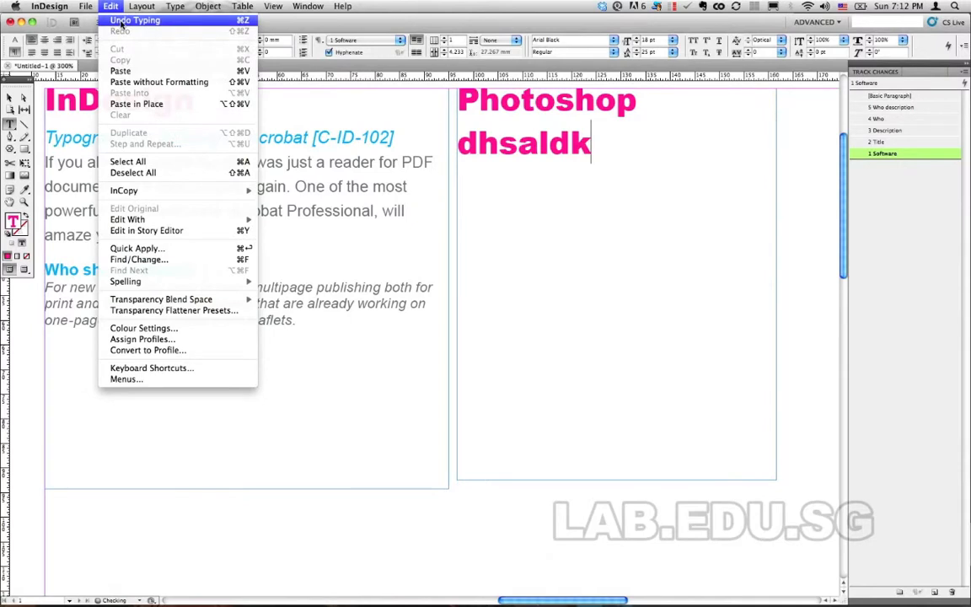
click(135, 21)
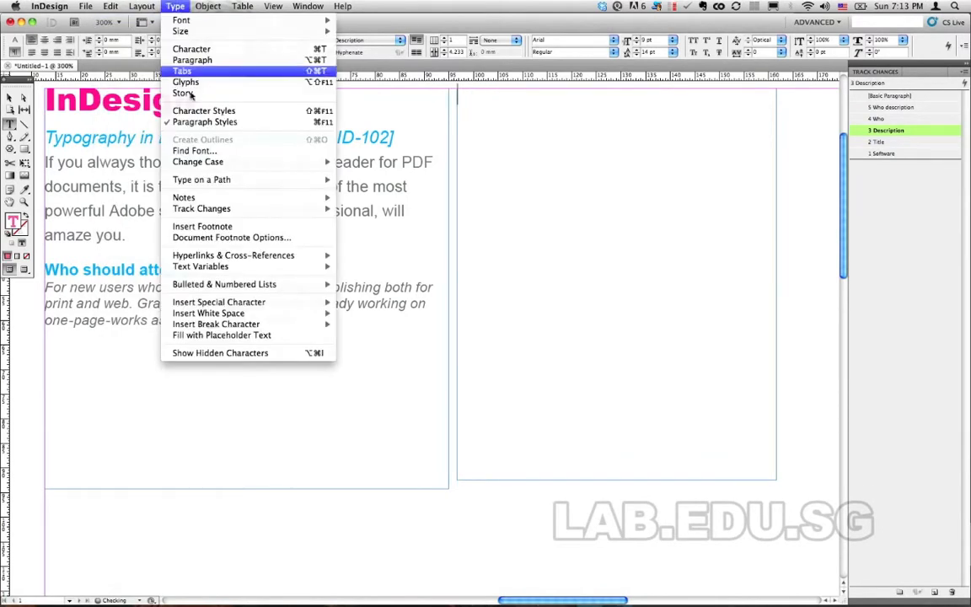
mouse_move(240, 353)
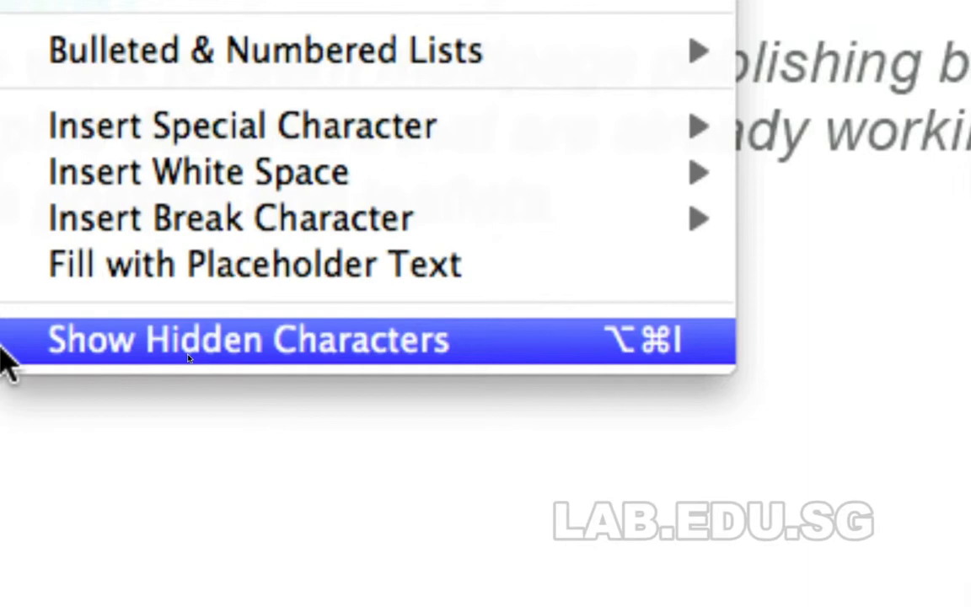
Show hidden characters and apply the 1 Software paragraph style to the empty frame
click(247, 340)
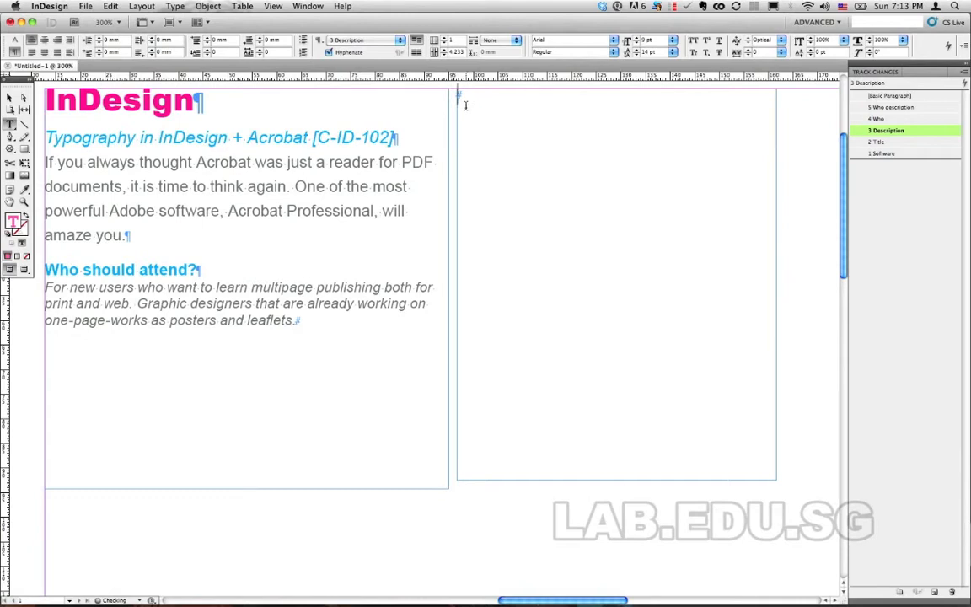
click(883, 153)
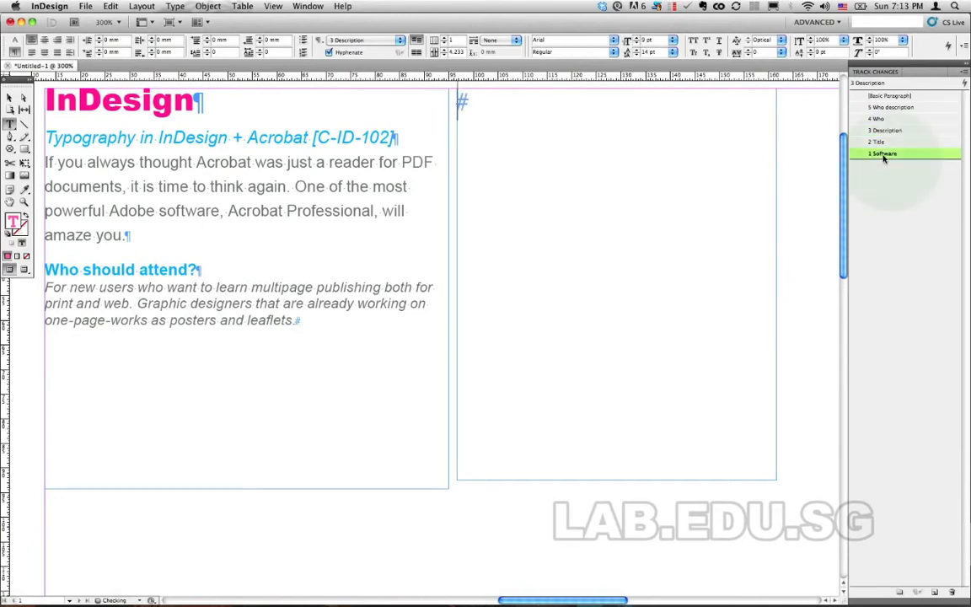
click(883, 153)
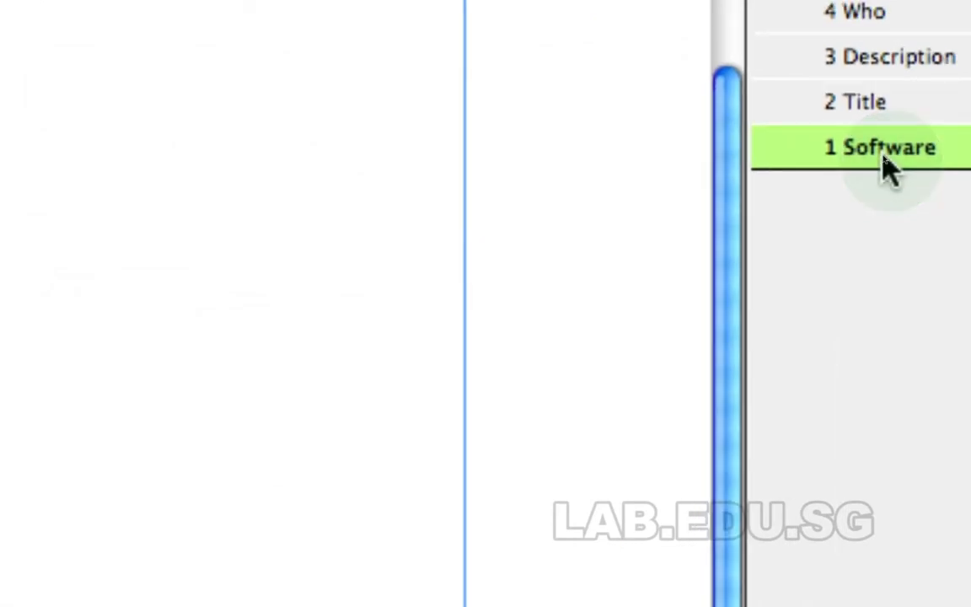
Set the Software style's Next Style to Title in Paragraph Style Options
double_click(880, 148)
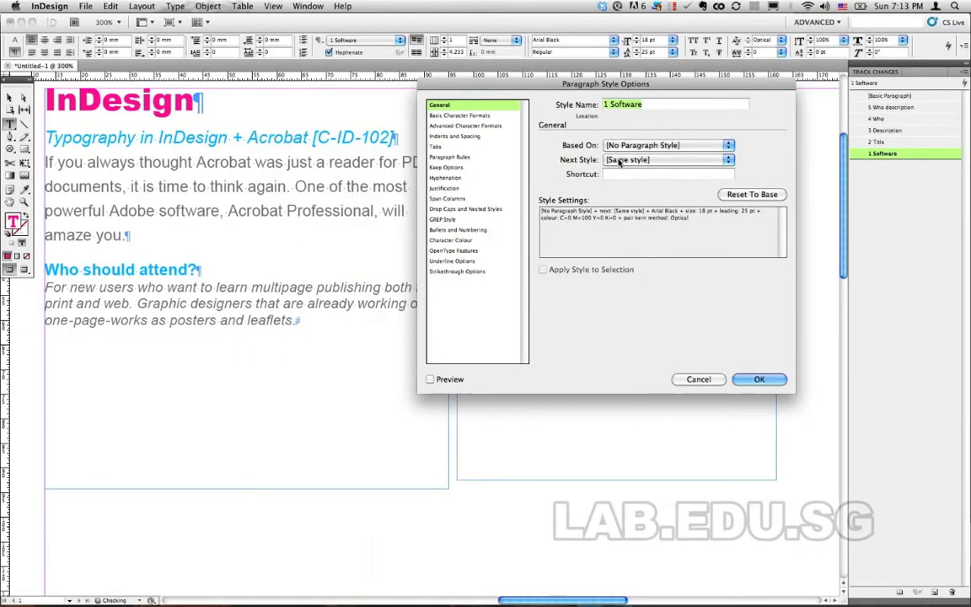
click(728, 158)
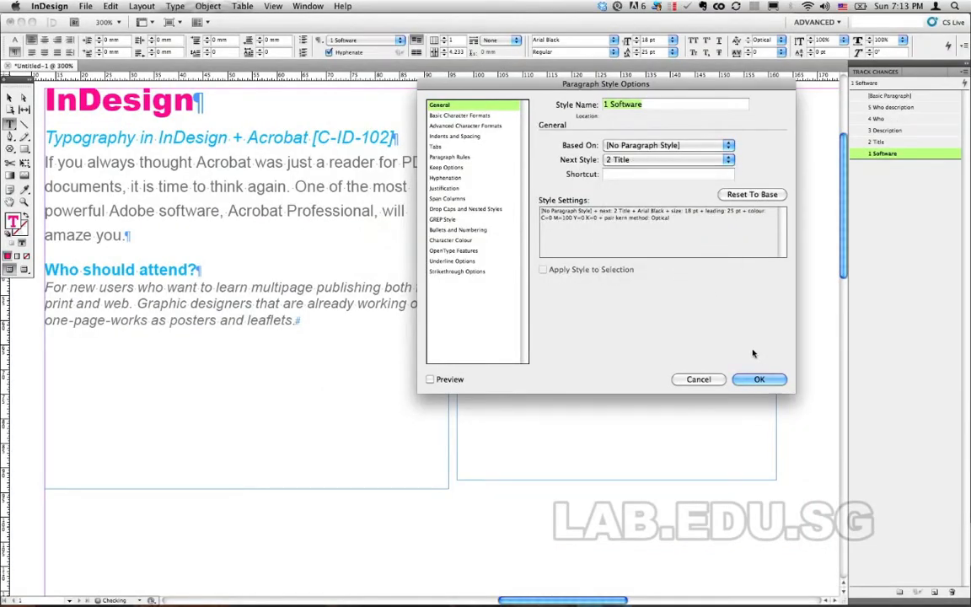
click(759, 380)
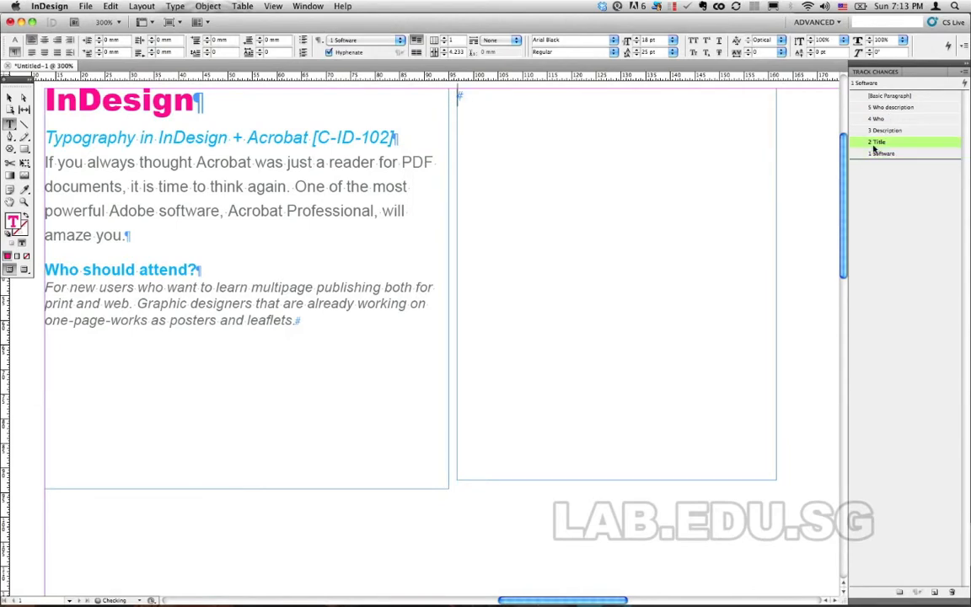
Set Next Style for Title → Description, Description → Who, Who → Who description, then reapply Software to the frame
double_click(880, 141)
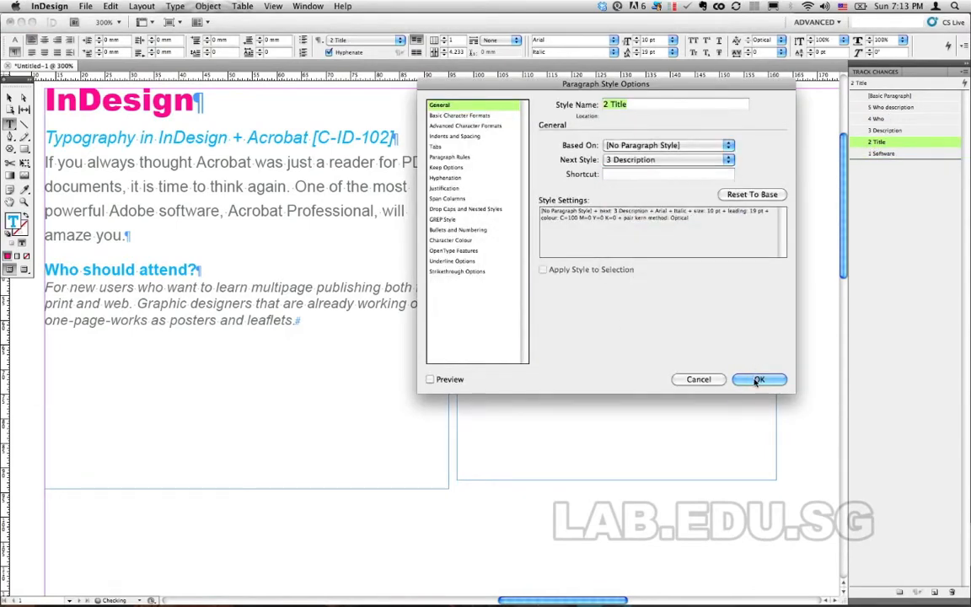
click(887, 129)
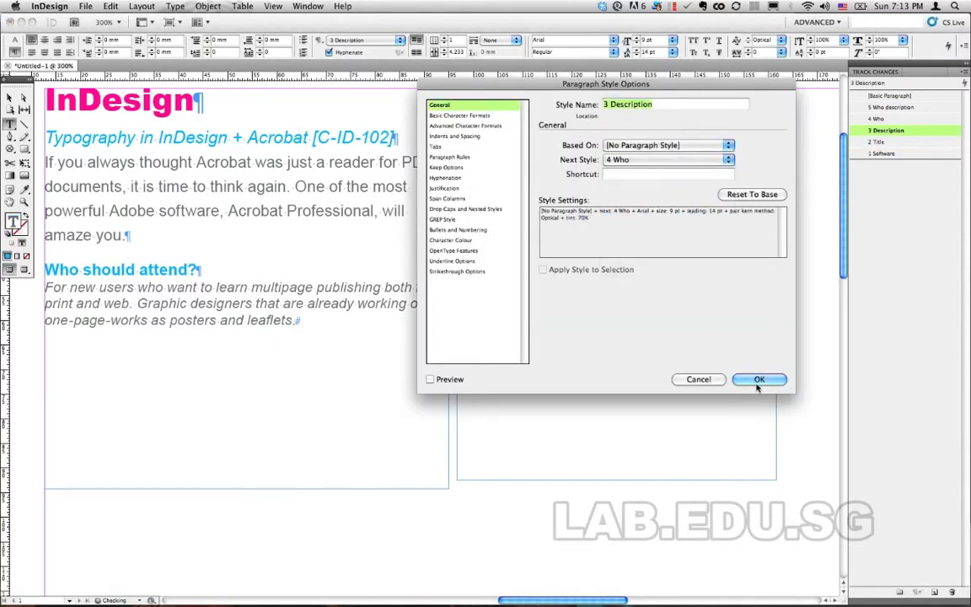
click(759, 380)
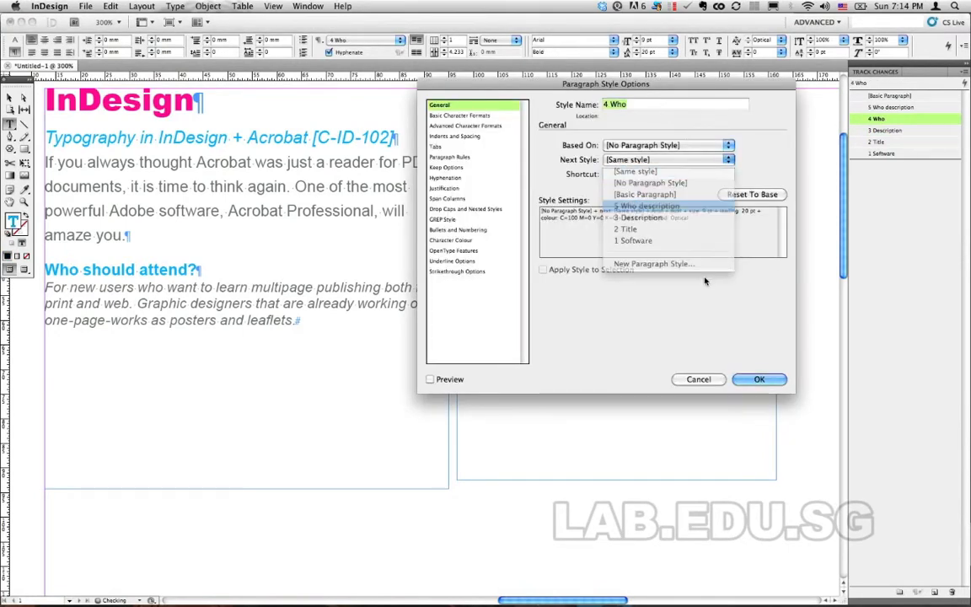
click(759, 378)
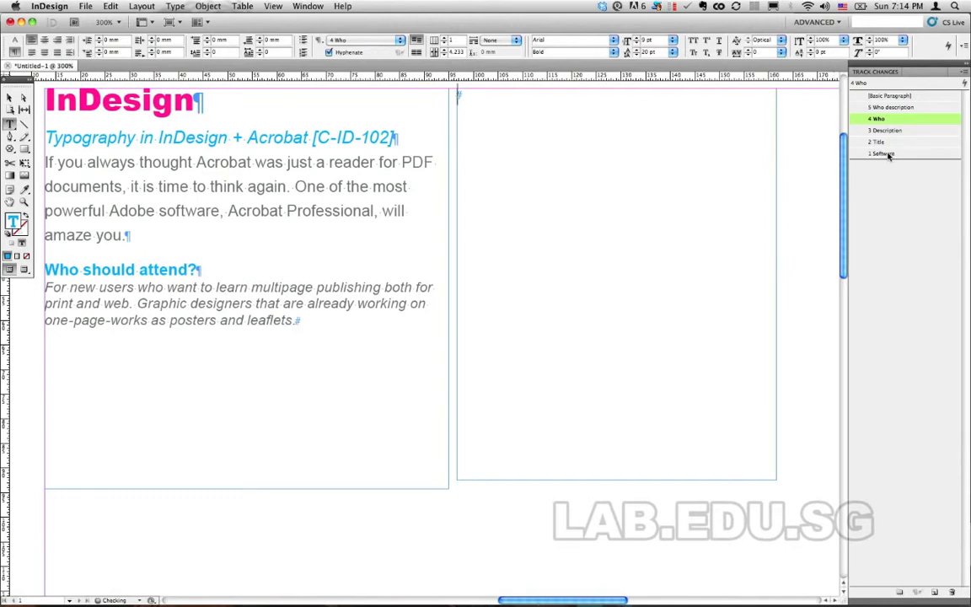
click(884, 154)
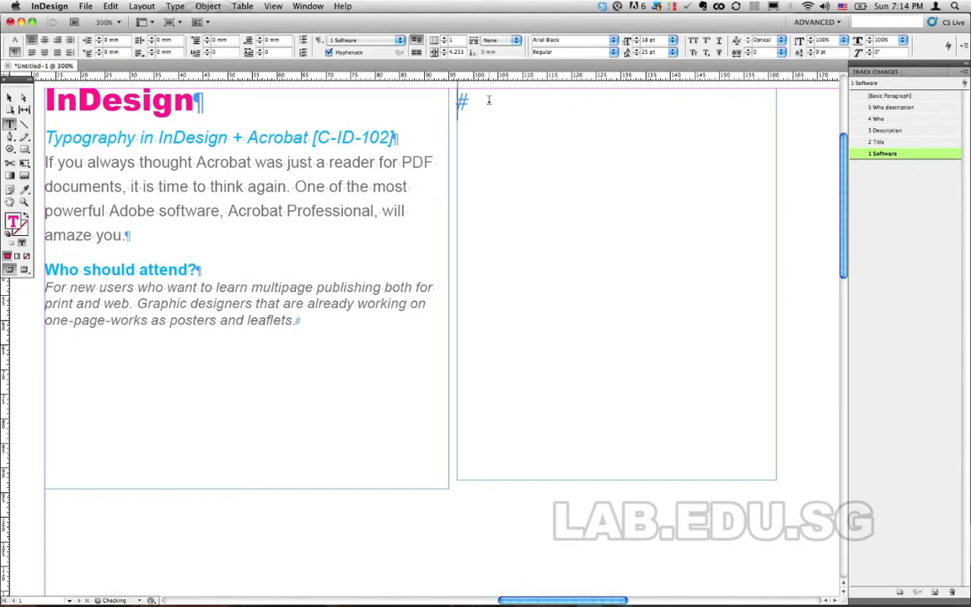
Type the 'Photoshop' title and 'Photoshop Foundation' course line, auto-styled via Next Style
text(Photoshop)
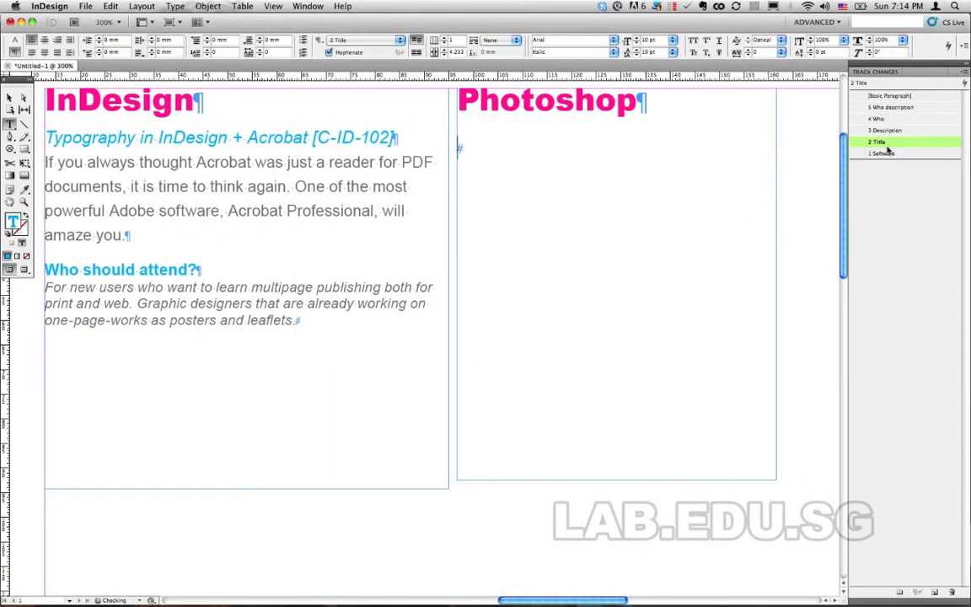
text(Photoshop)
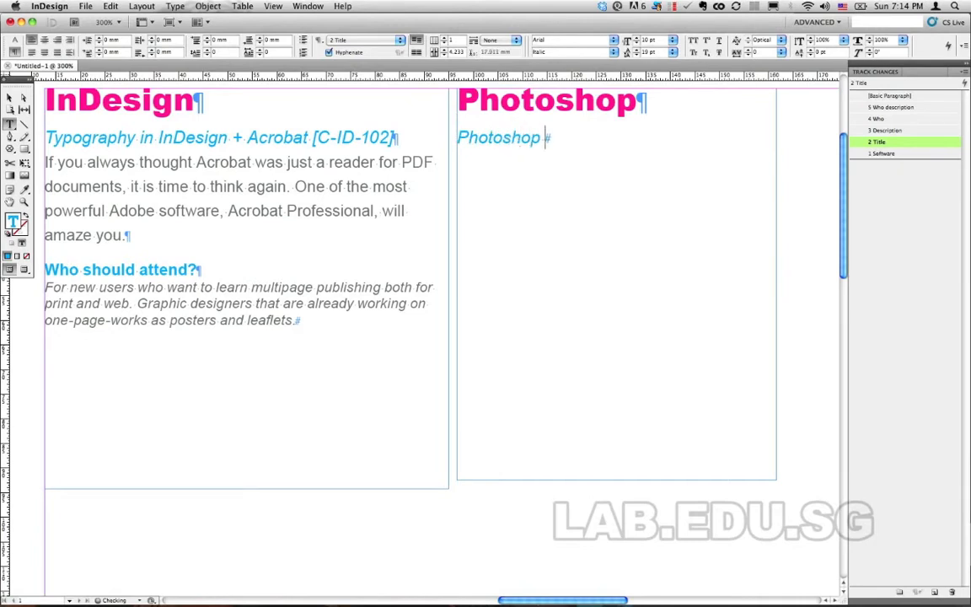
text(Foundation)
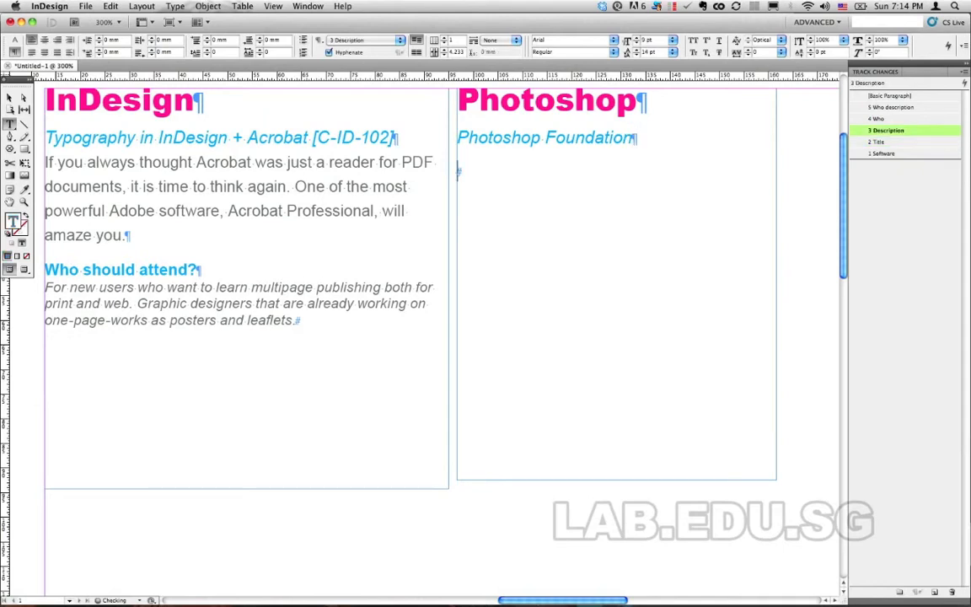
Type the description, 'Who should attend?' heading and attendee text, applying Who description to the attendees
text(khjsd l;aksdjl a)
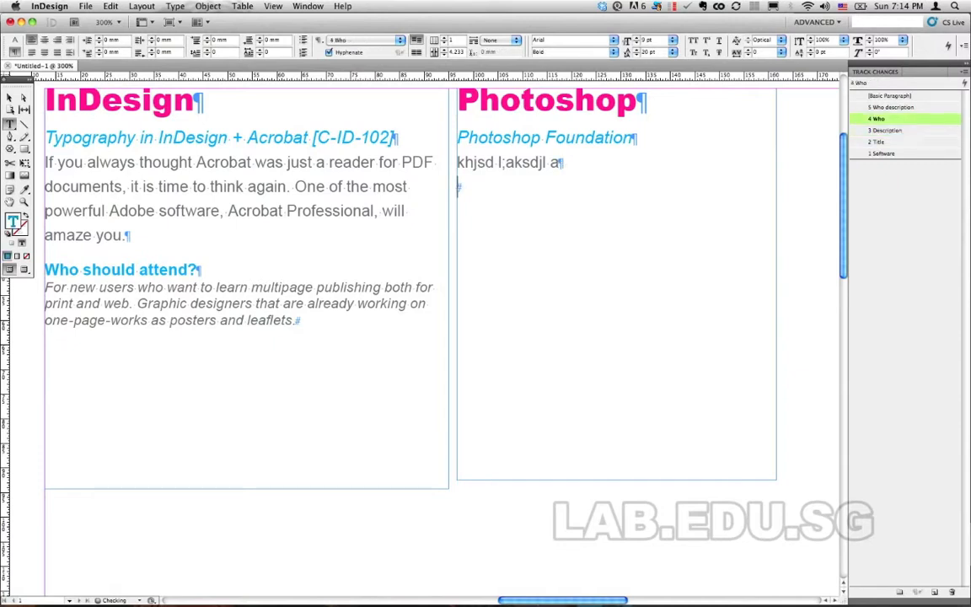
text(Who shou)
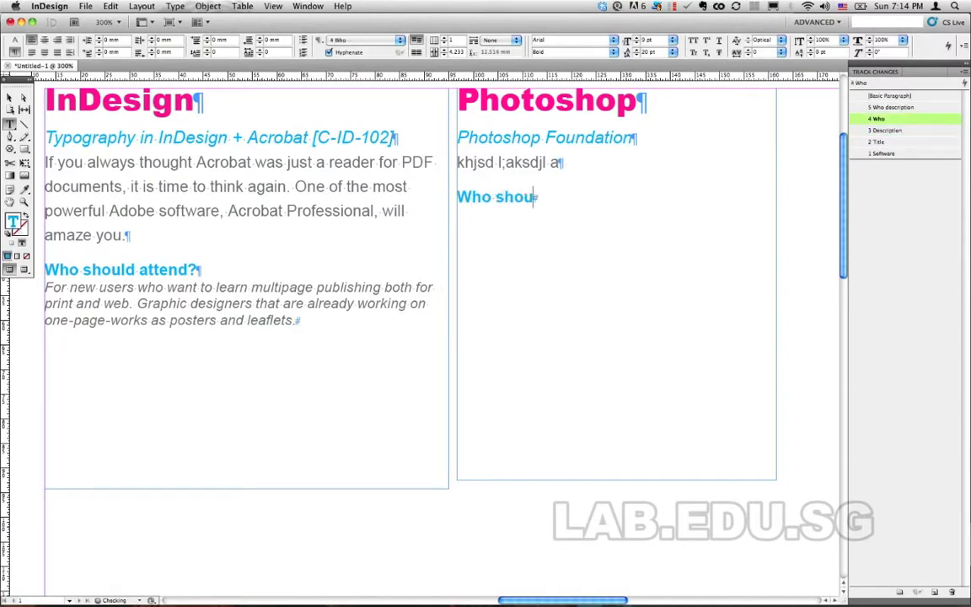
text(ld atten)
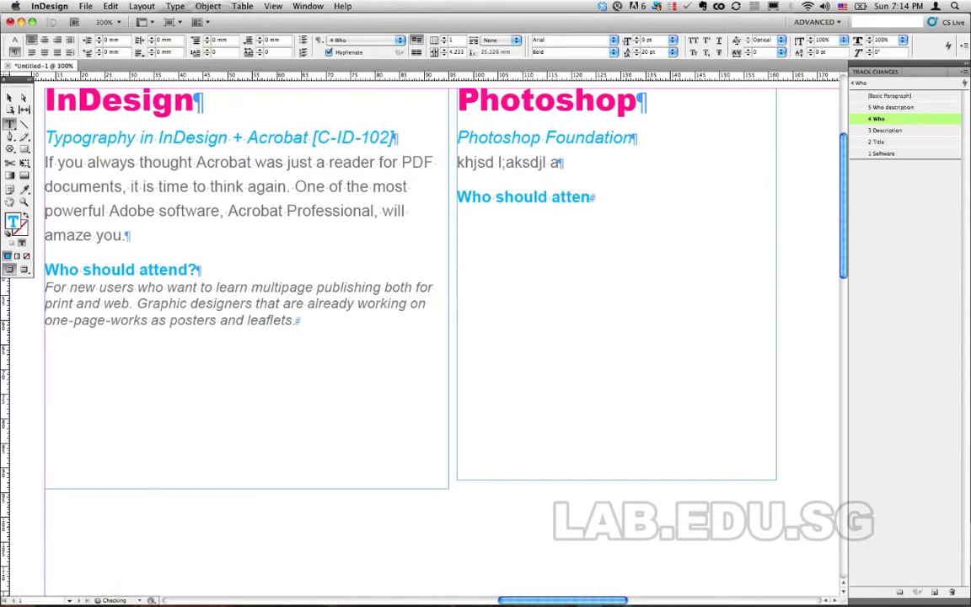
text(d?)
text(dcljkasdhlaskjh alkjdlkjdlkdjalkjdalskjd)
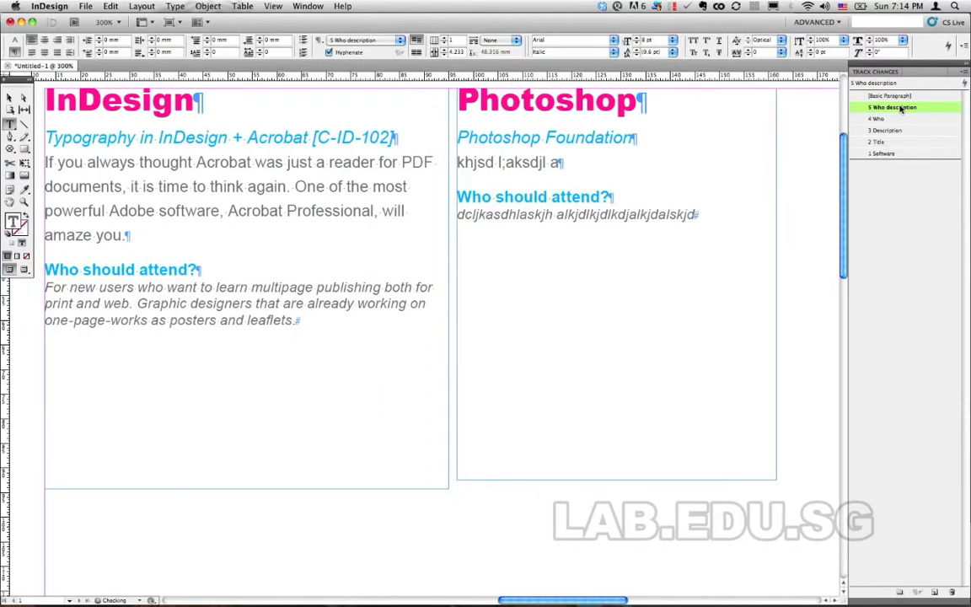
click(695, 214)
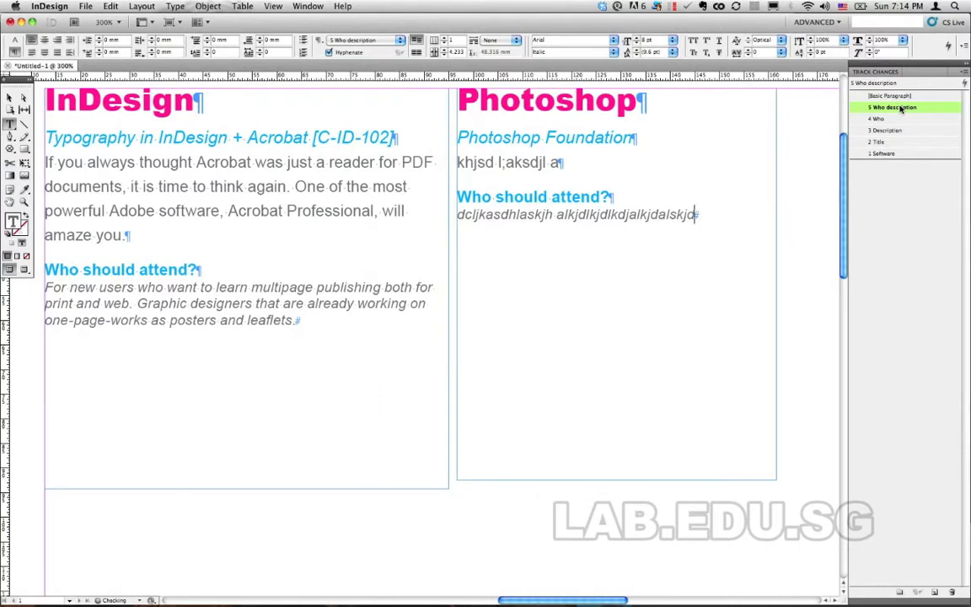